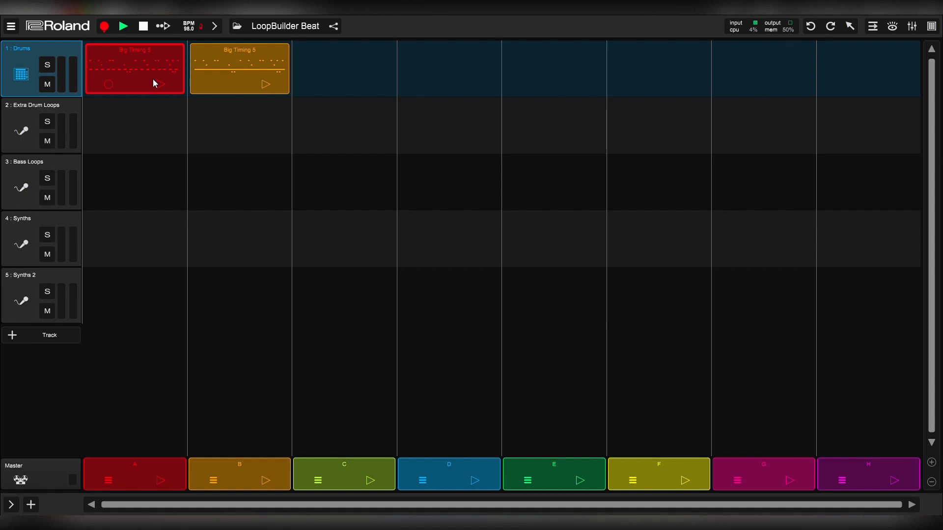
pyautogui.moveTo(32, 97)
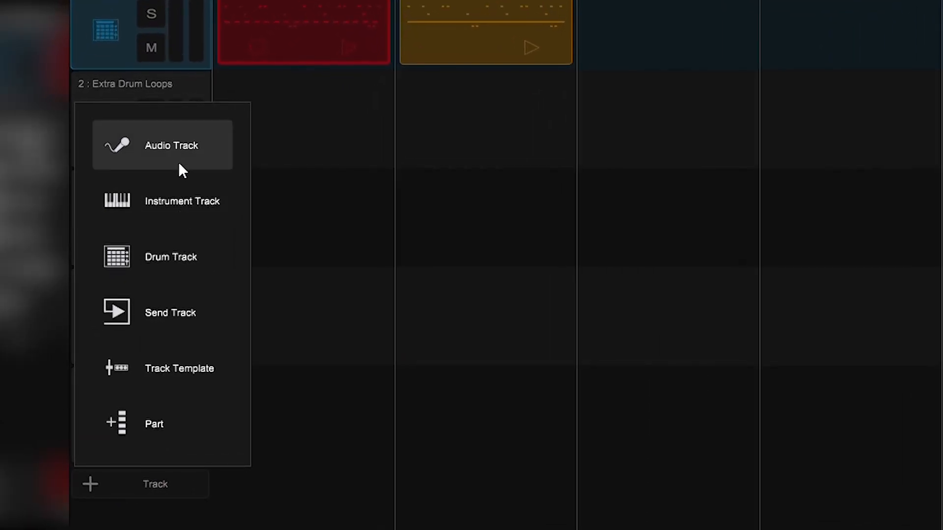
pyautogui.moveTo(182, 207)
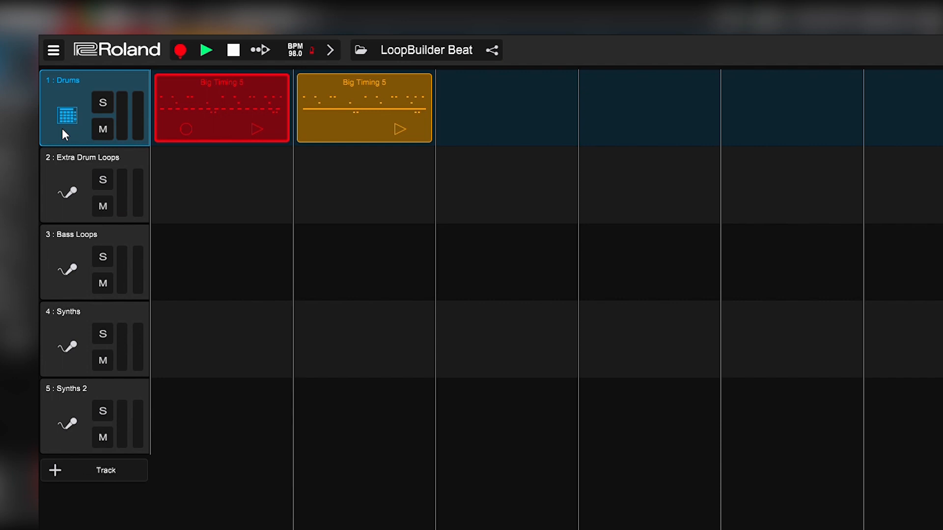
pyautogui.moveTo(98, 112)
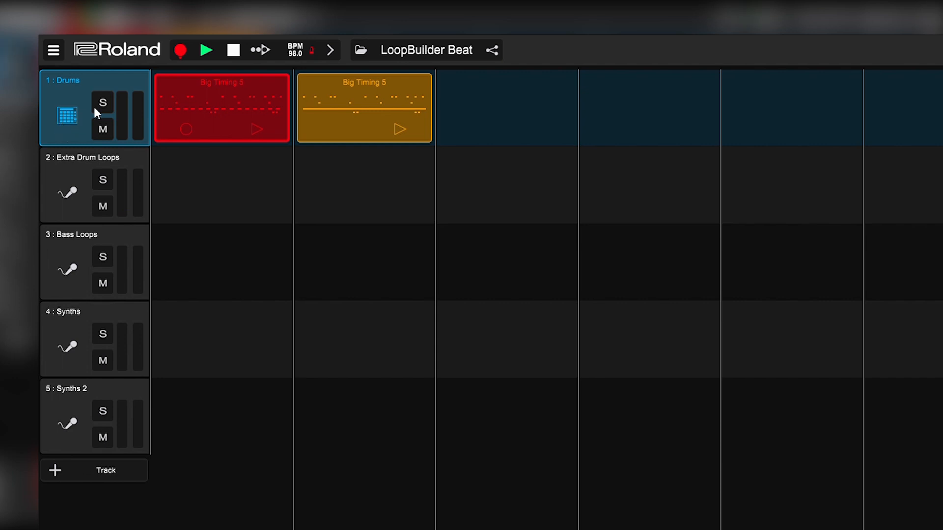
pyautogui.moveTo(260, 104)
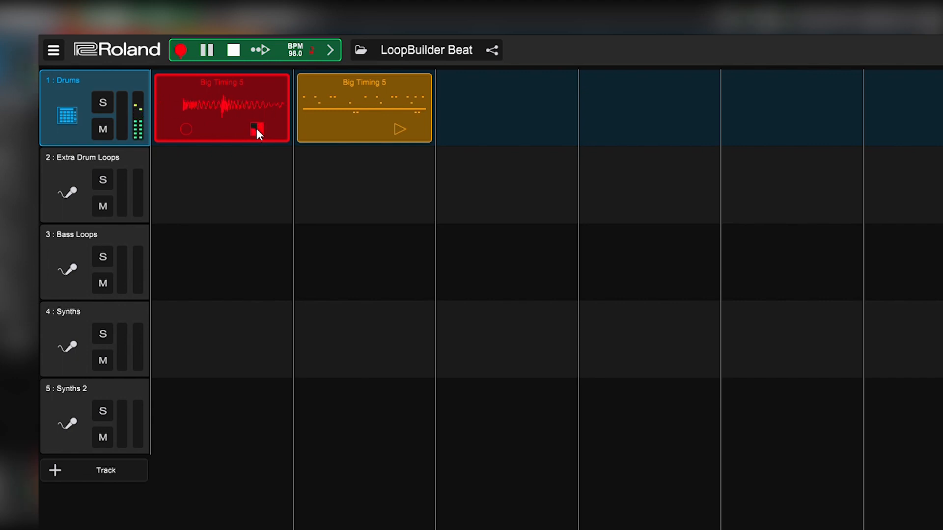
# Step: Play the red Big Timing 5 pattern, queue the orange one next, then stop playback
pyautogui.click(256, 129)
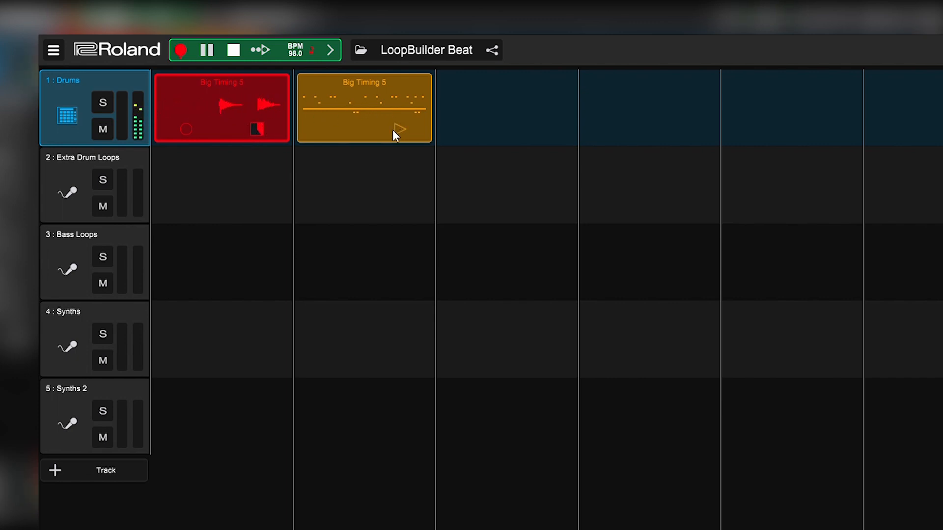
pyautogui.click(397, 128)
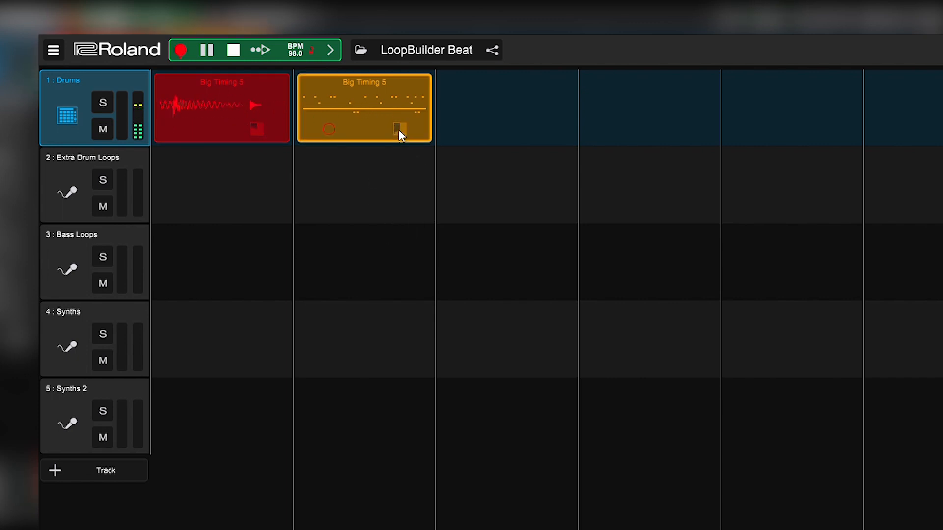
pyautogui.click(399, 129)
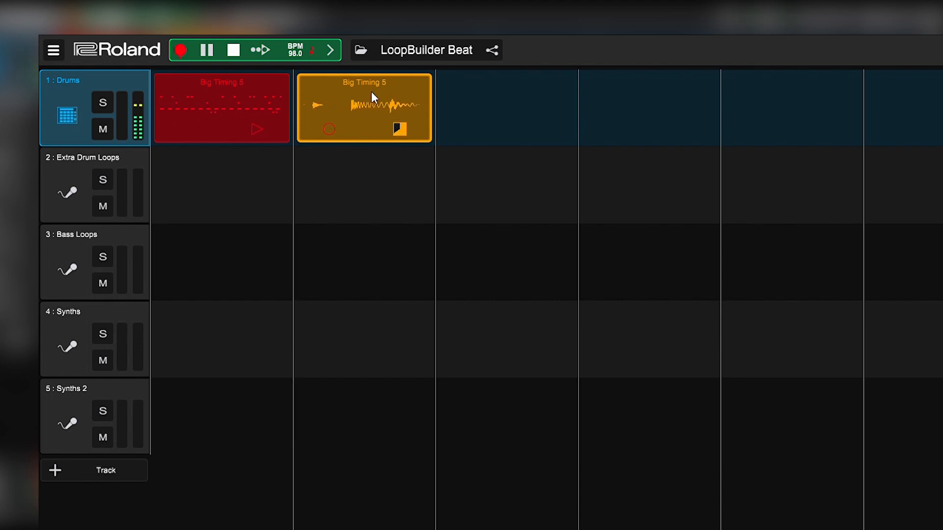
pyautogui.click(232, 50)
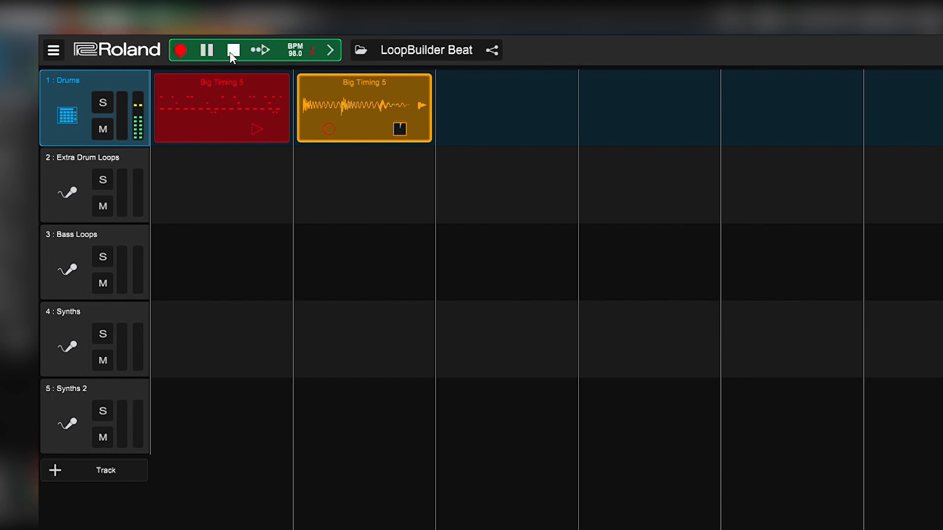
pyautogui.click(234, 50)
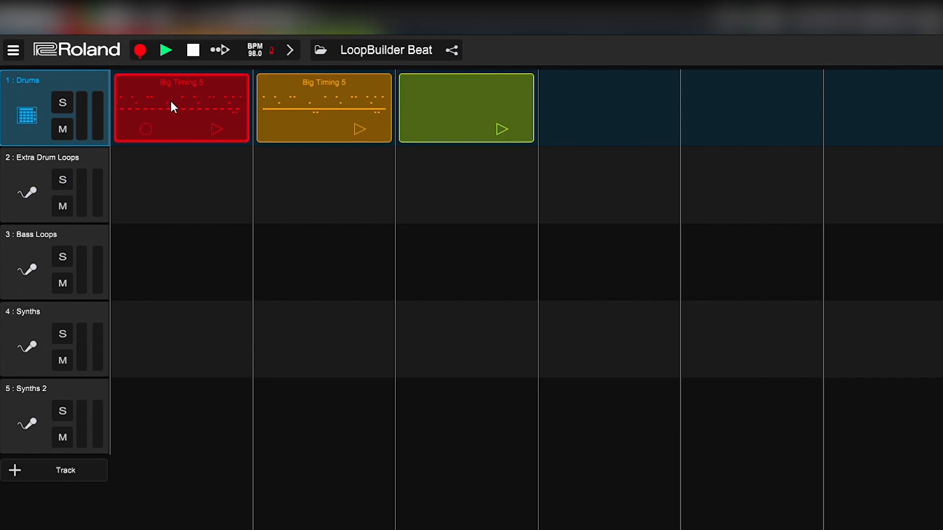
# Step: Copy the red Big Timing 5 pattern into the green slot and replay the red pattern
pyautogui.rightClick(174, 107)
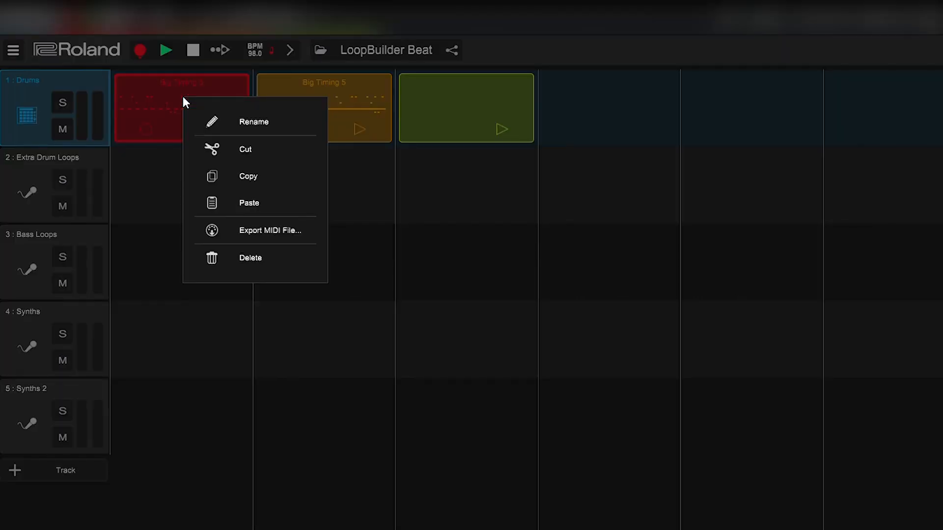
pyautogui.click(466, 98)
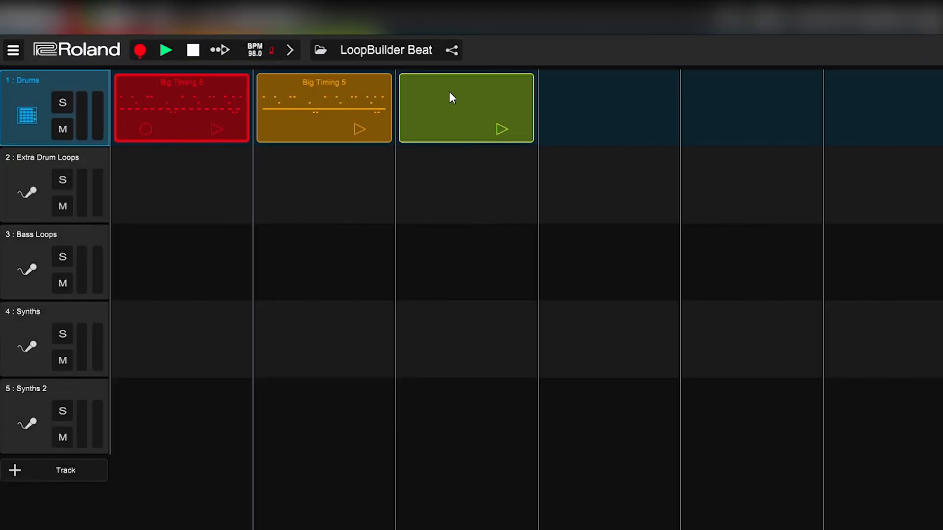
pyautogui.click(466, 108)
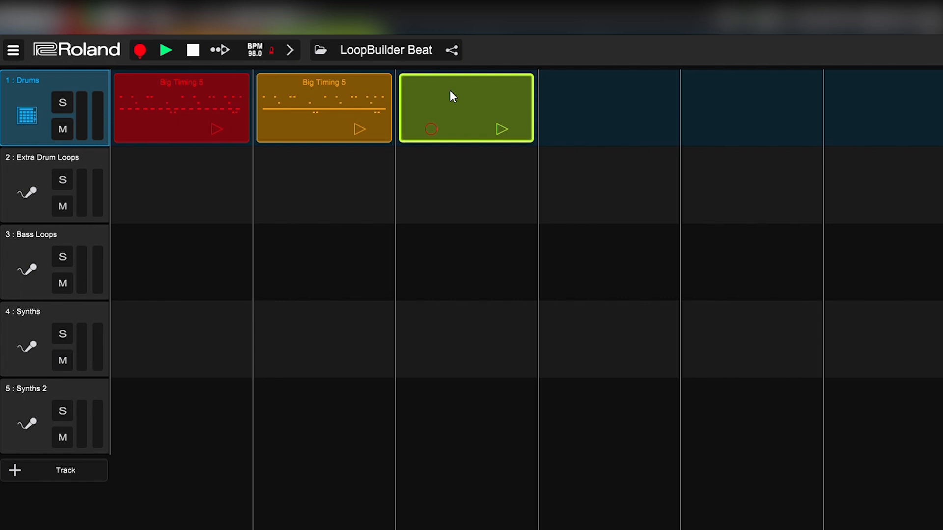
pyautogui.rightClick(466, 108)
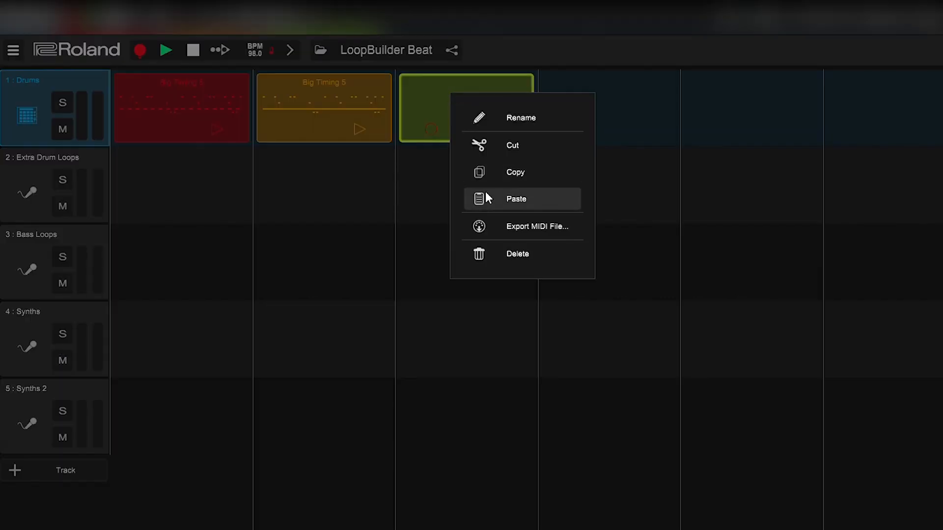
pyautogui.click(515, 199)
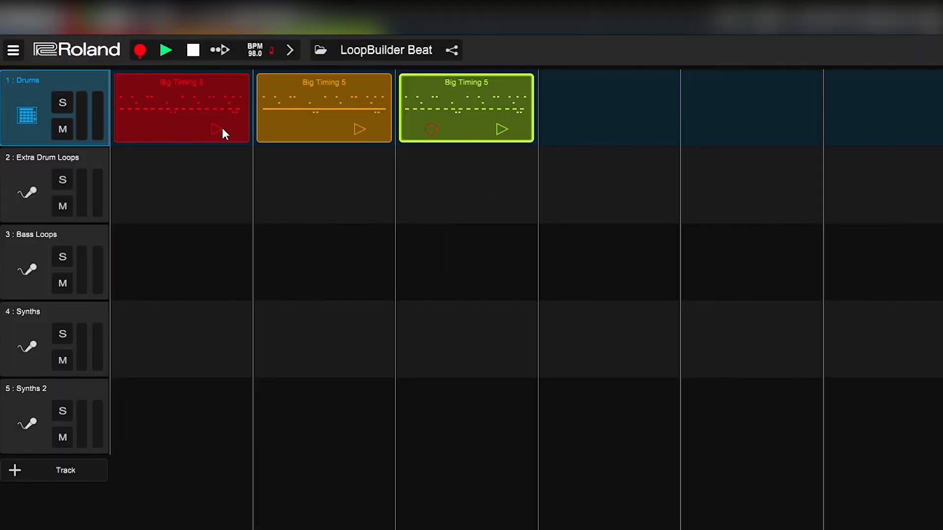
pyautogui.click(166, 50)
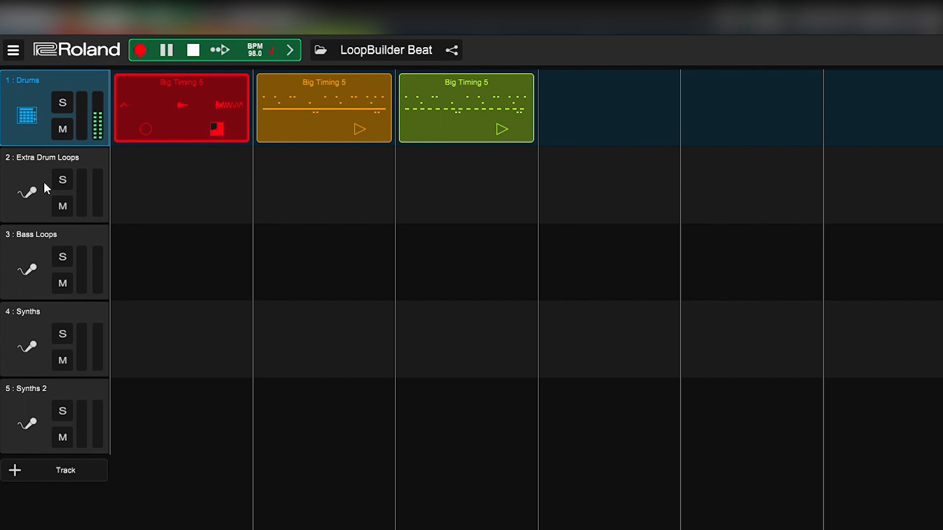
pyautogui.click(182, 186)
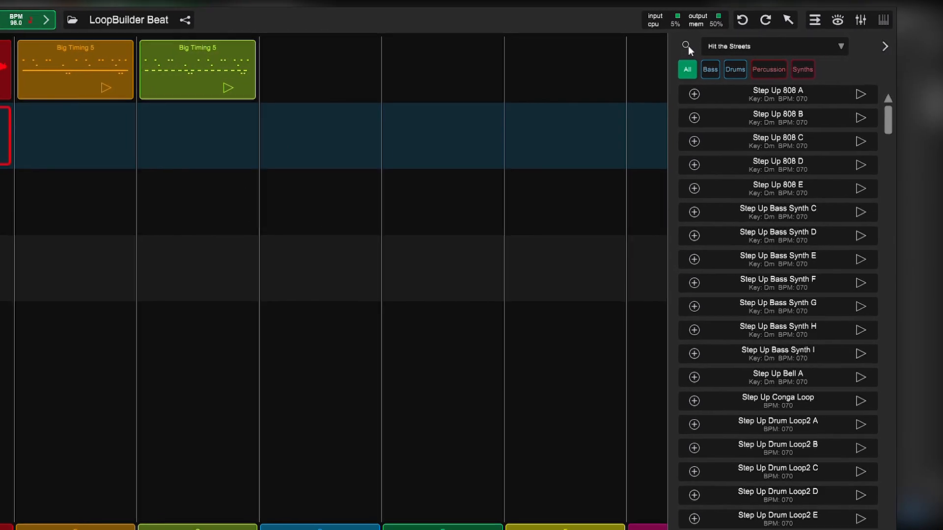
# Step: Filter the Hit the Streets loop browser to drums and add a Step Up Drum Loop2 loop
pyautogui.click(773, 46)
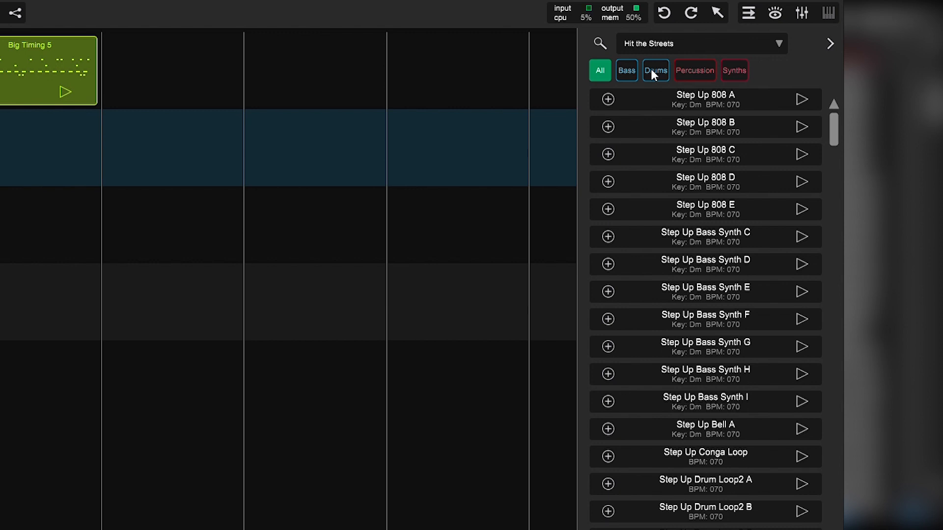
pyautogui.click(654, 71)
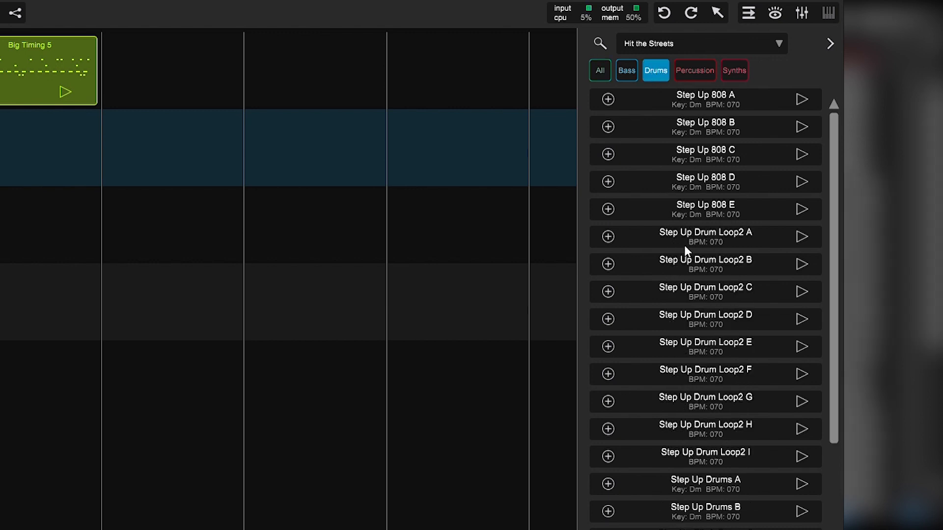
pyautogui.moveTo(767, 241)
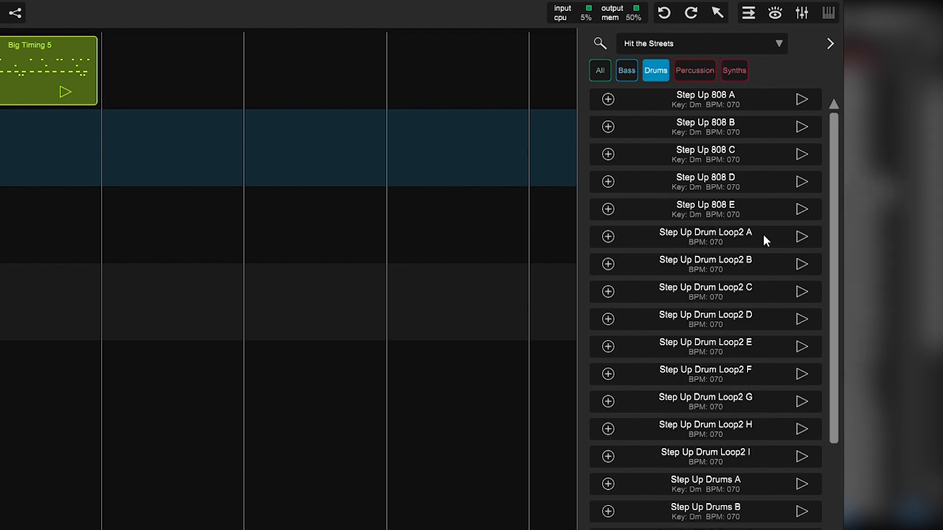
pyautogui.click(803, 236)
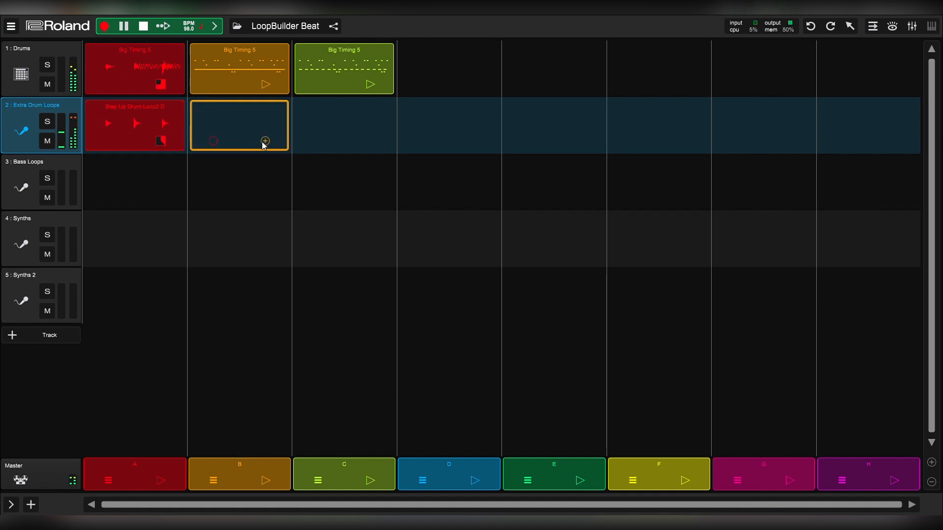
# Step: Add a clip to the second Extra Drum Loops slot
pyautogui.click(265, 141)
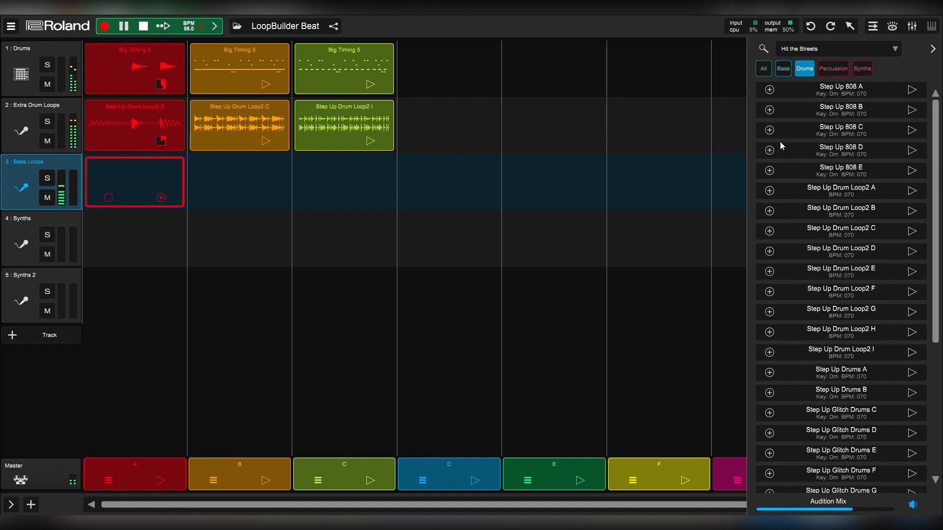
# Step: Filter loops to bass and place Step Up Bass Synth C, D and E in parts A–C
pyautogui.click(782, 68)
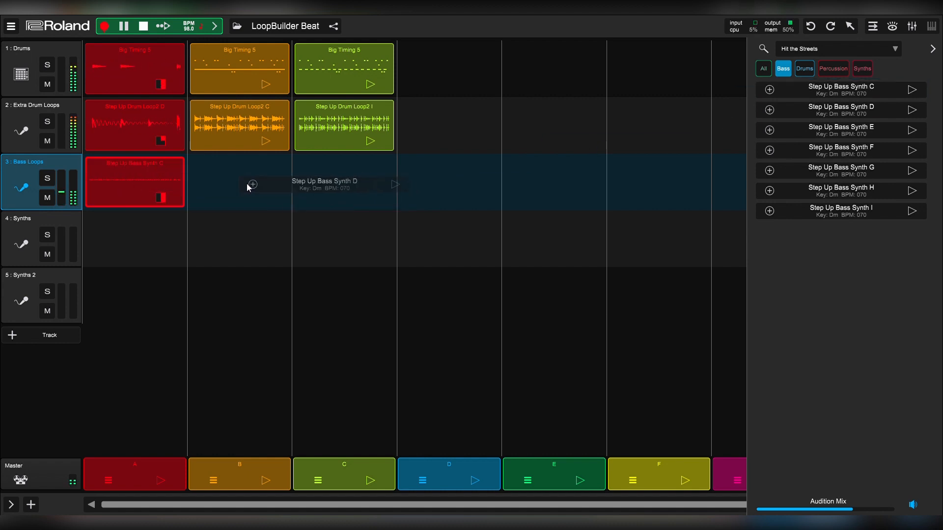
pyautogui.click(251, 184)
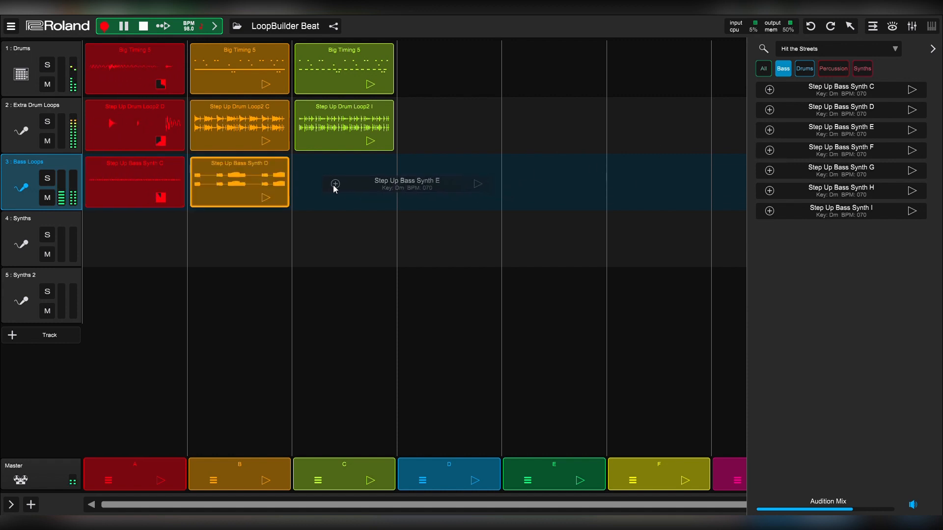
pyautogui.click(344, 183)
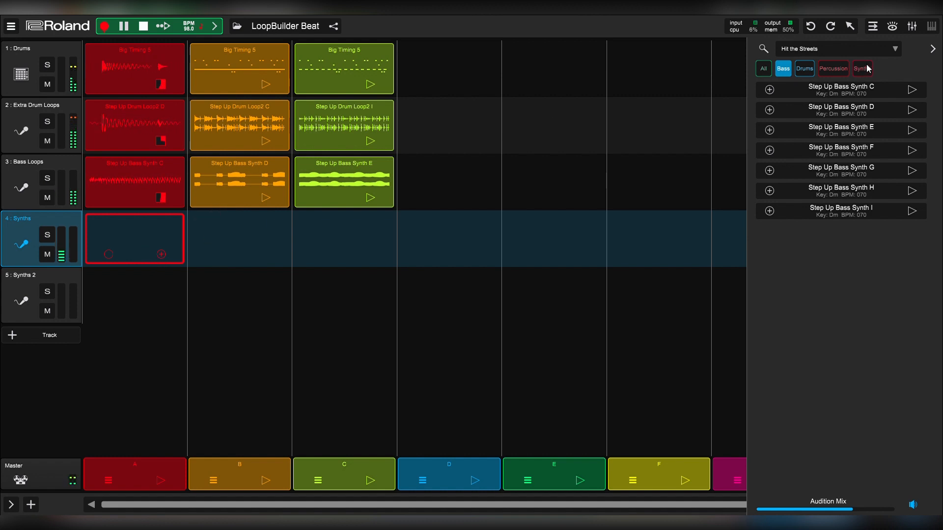
# Step: Filter loops to synths, place Step Up Smooth Synth G, E and H in parts A–C, then stop
pyautogui.click(863, 68)
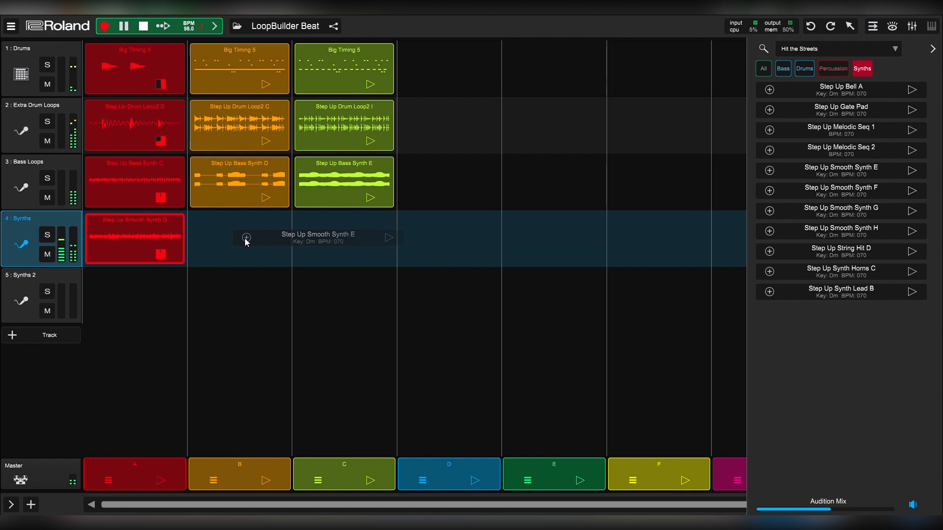
pyautogui.click(246, 238)
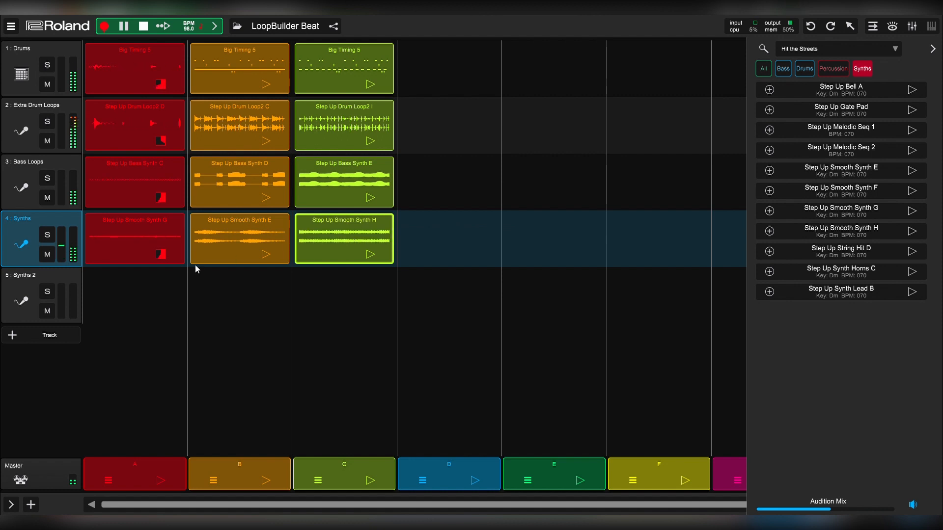
pyautogui.click(143, 26)
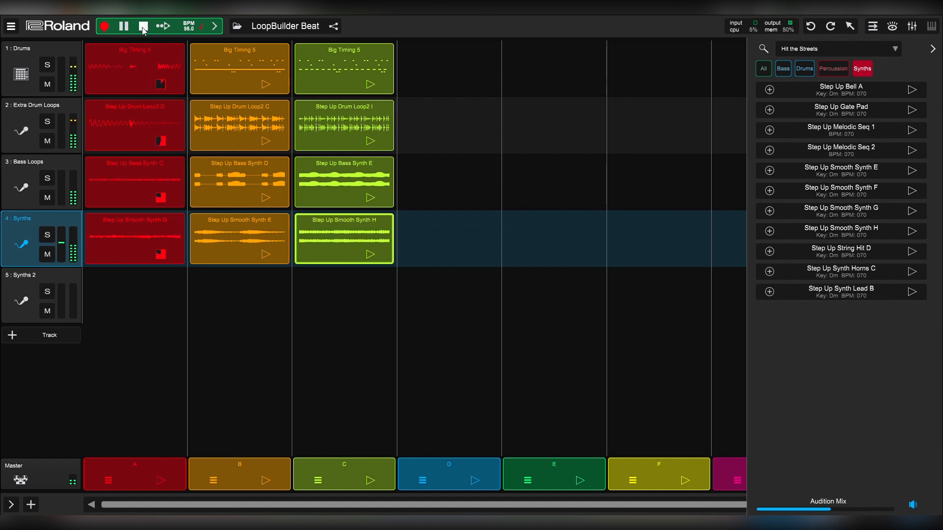
pyautogui.click(142, 26)
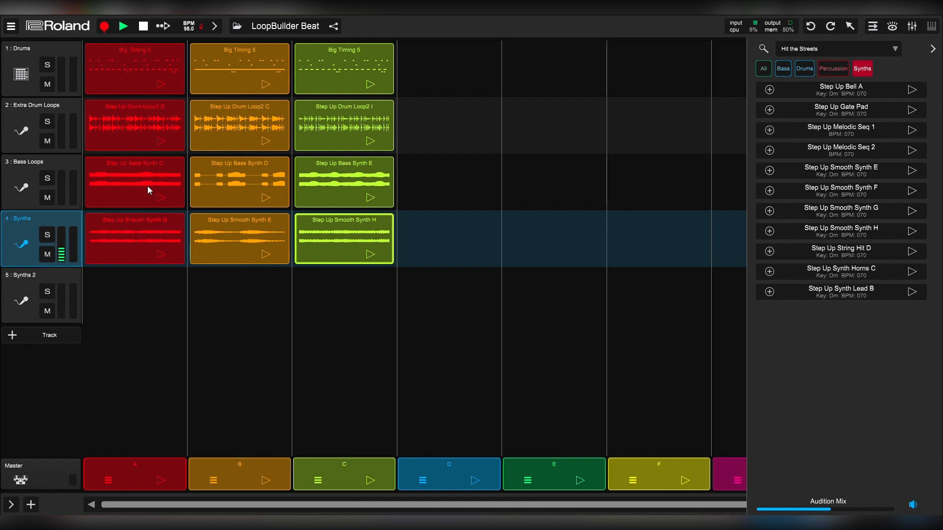
pyautogui.moveTo(161, 245)
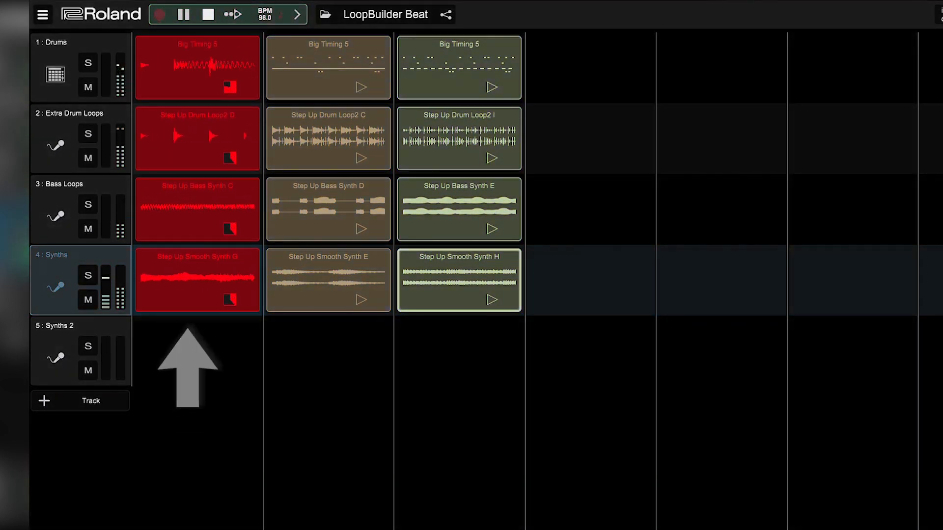
pyautogui.scroll(-3)
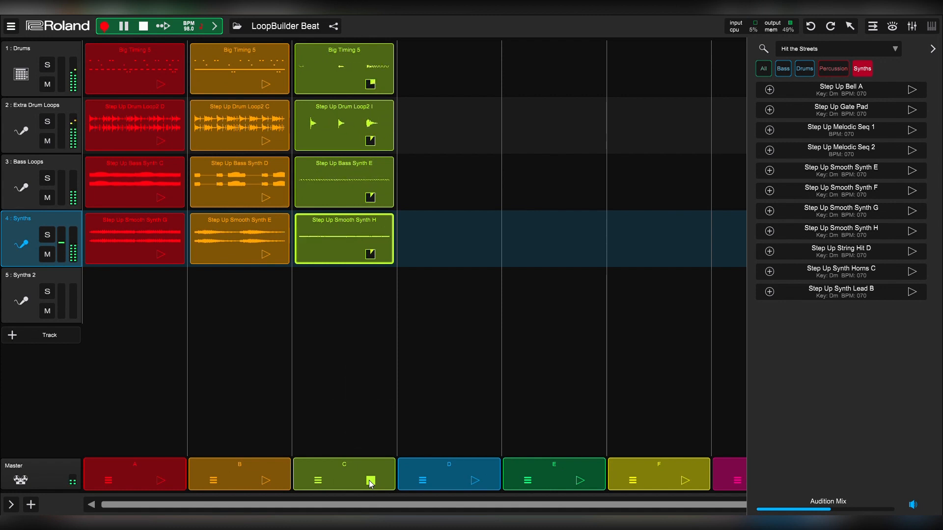
pyautogui.click(370, 481)
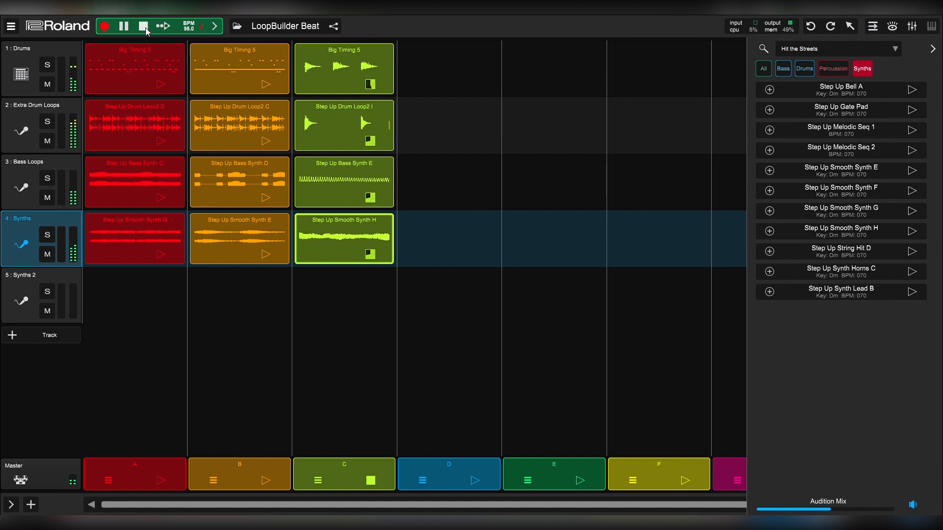
pyautogui.click(144, 26)
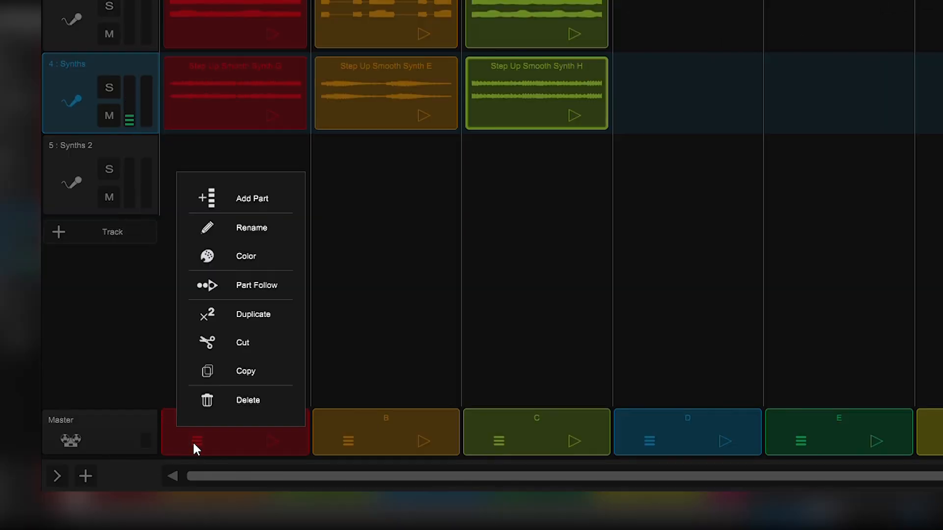
pyautogui.moveTo(252, 243)
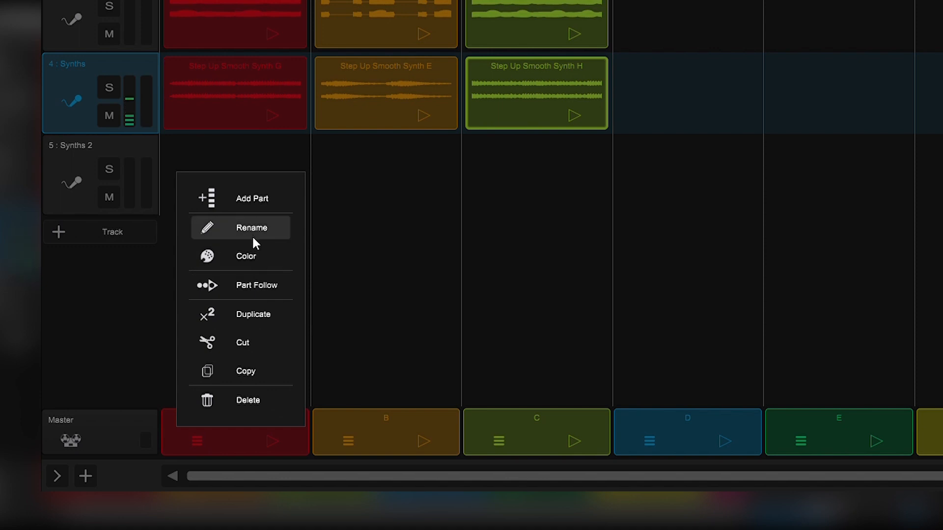
pyautogui.moveTo(253, 314)
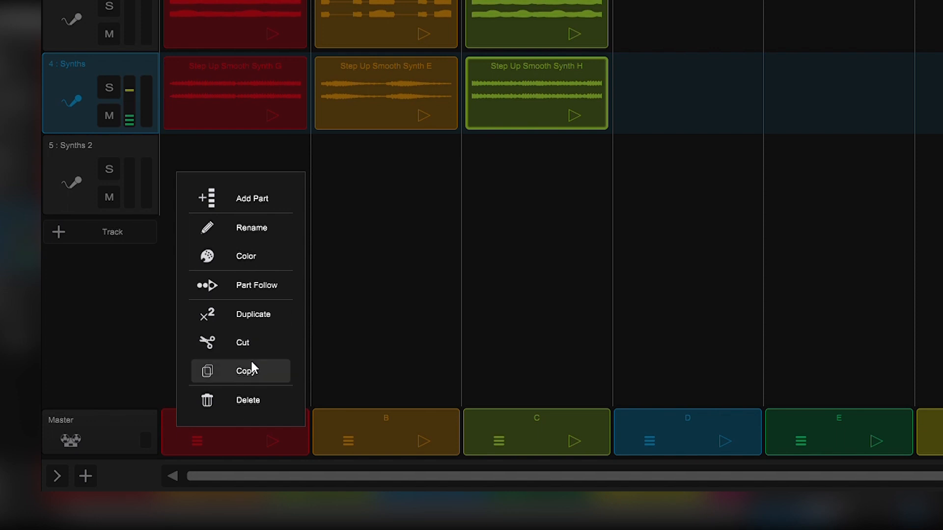
pyautogui.moveTo(348, 428)
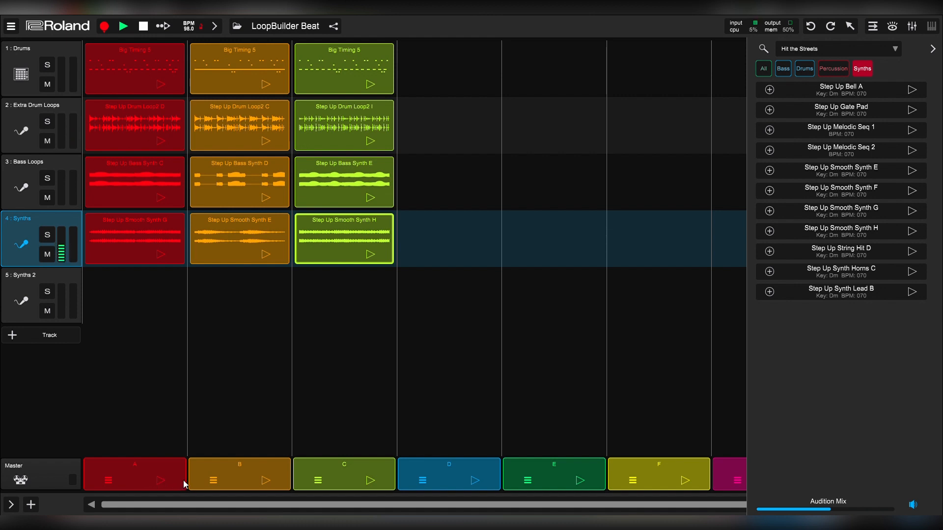
pyautogui.moveTo(271, 485)
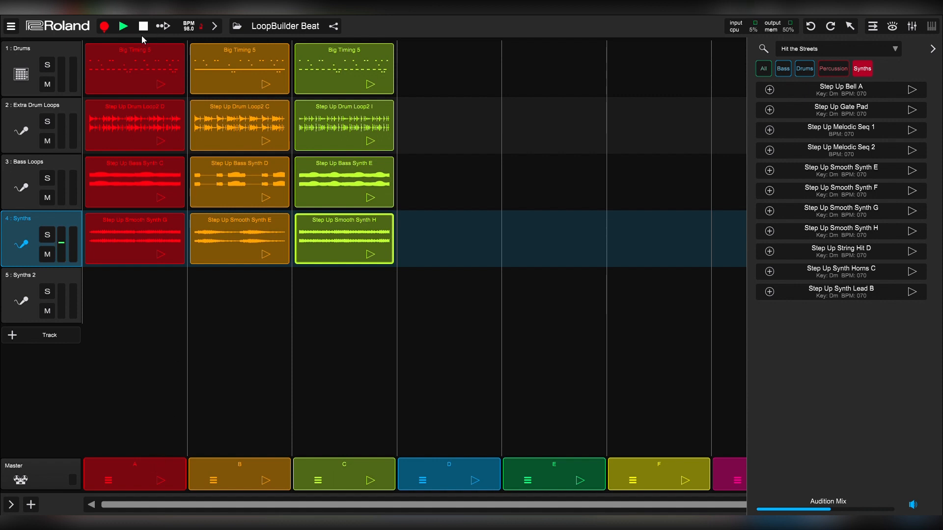
# Step: Play the song with part follow enabled, then stop part A
pyautogui.click(162, 26)
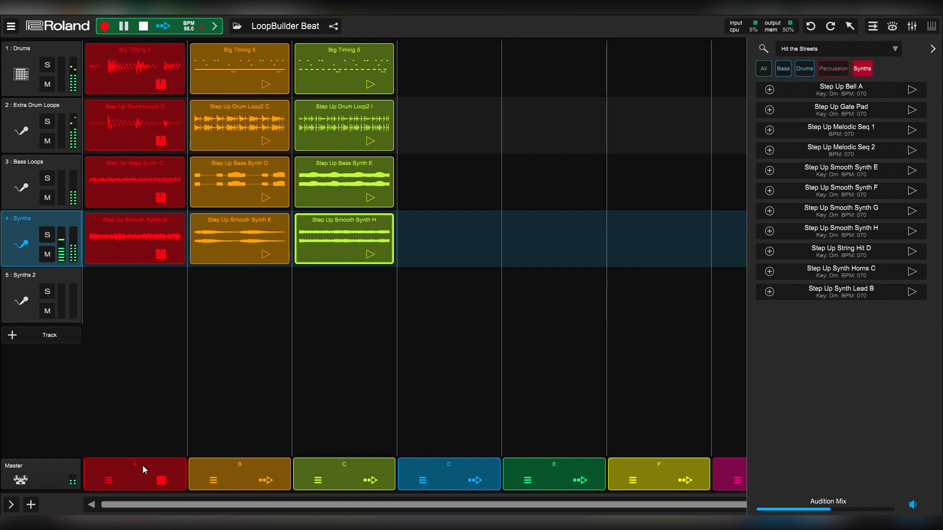
pyautogui.click(255, 480)
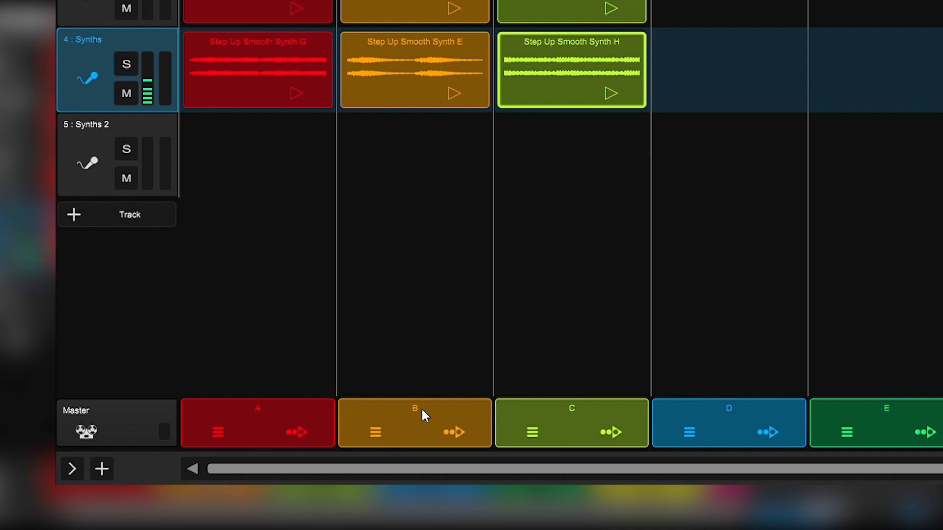
# Step: Move part B ahead of part A and set its loop count to 2
pyautogui.moveTo(413, 423); pyautogui.dragTo(296, 432)
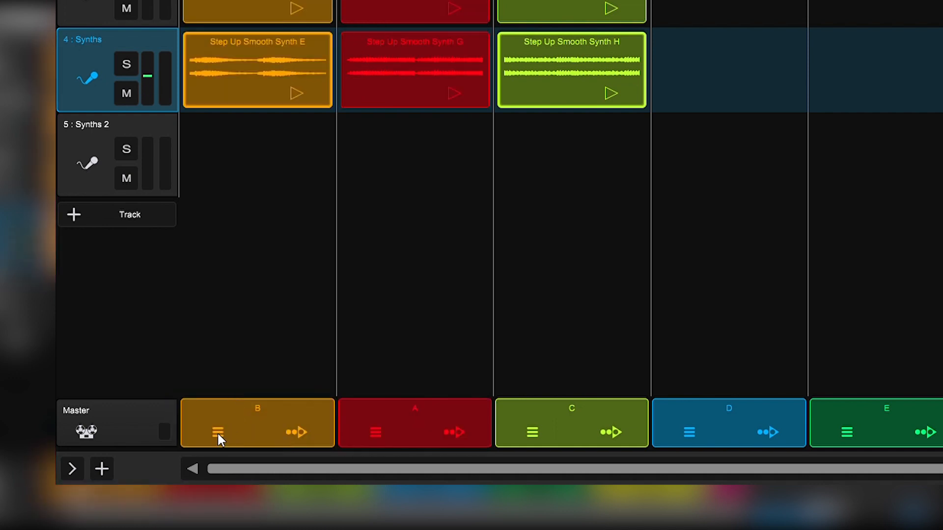
pyautogui.click(216, 432)
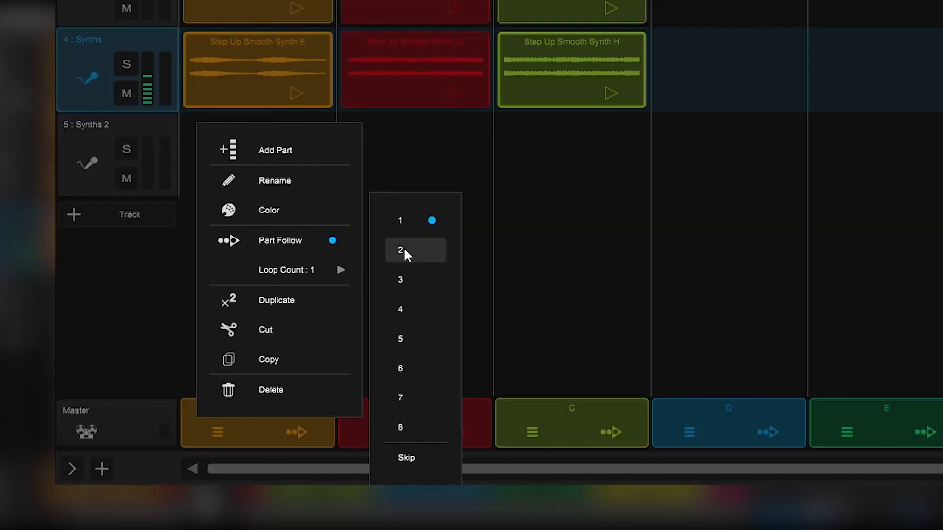
pyautogui.click(416, 250)
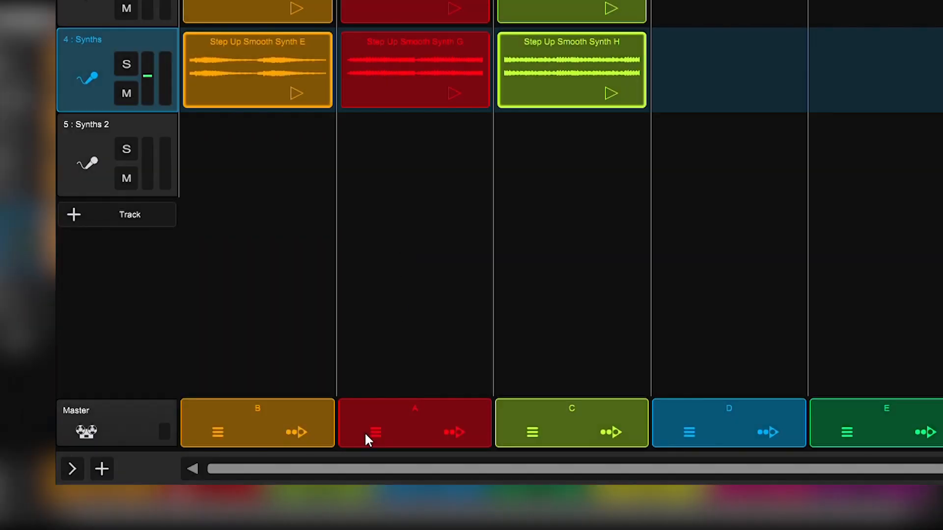